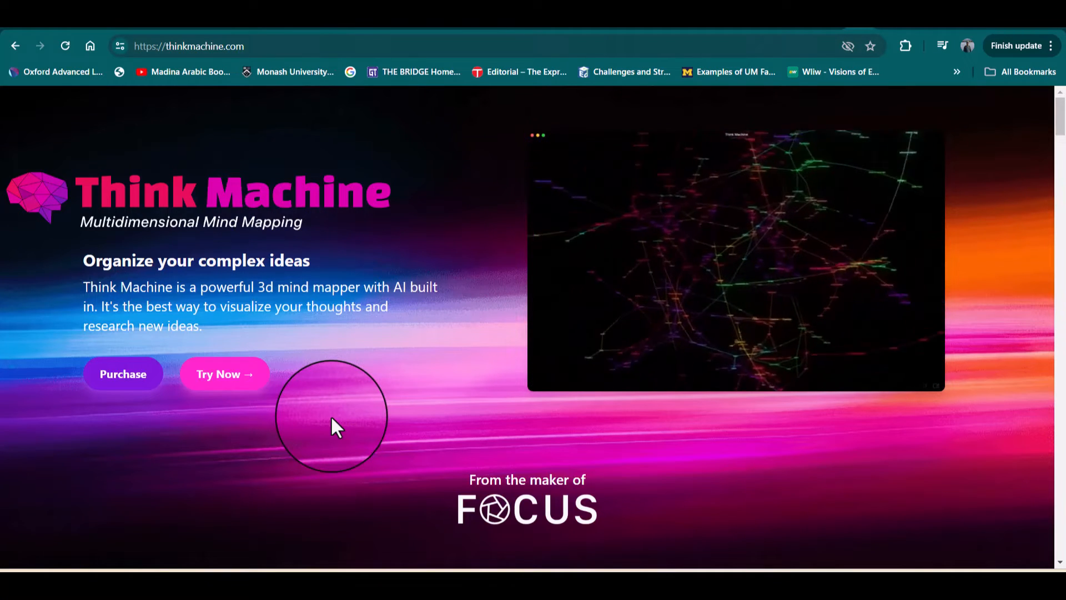
mouse_move(234, 373)
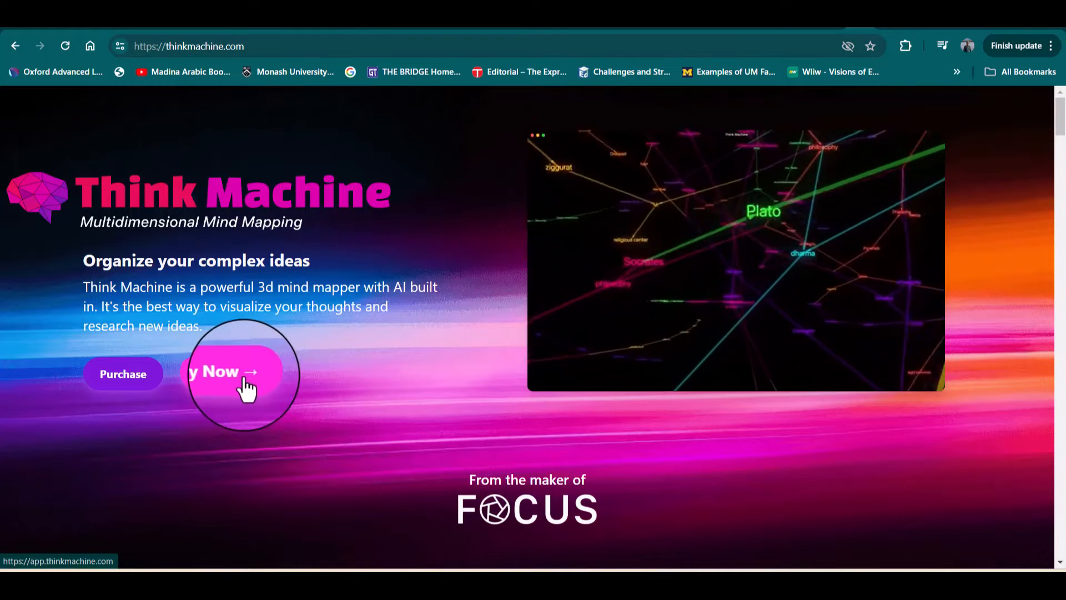
Launch the Think Machine web app via Try Now on thinkmachine.com
click(235, 374)
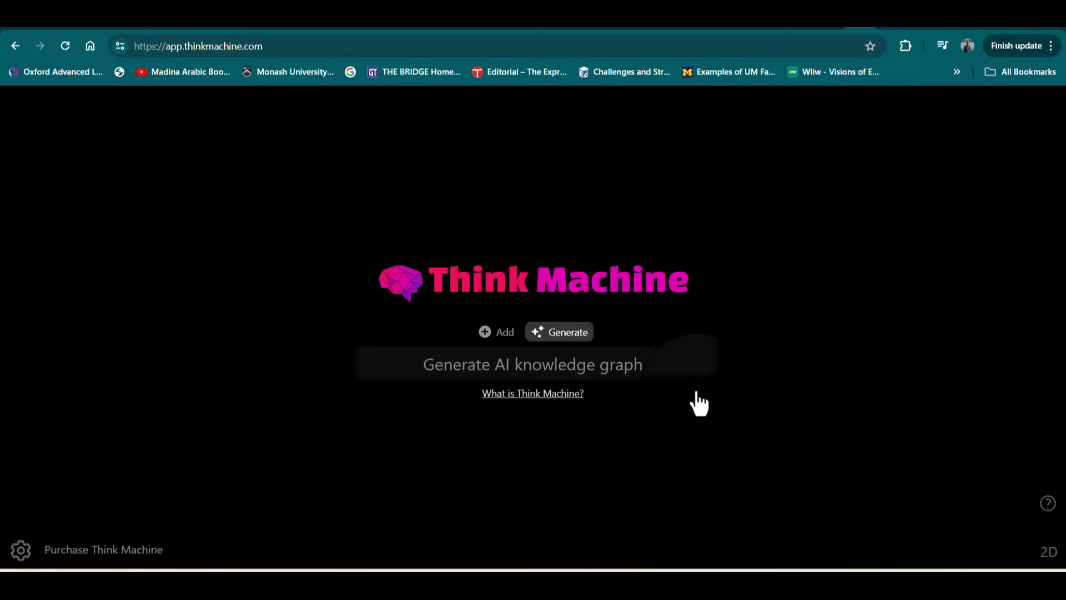
Submit the prompt 'green HRM' to generate a 3D AI knowledge graph
click(532, 365)
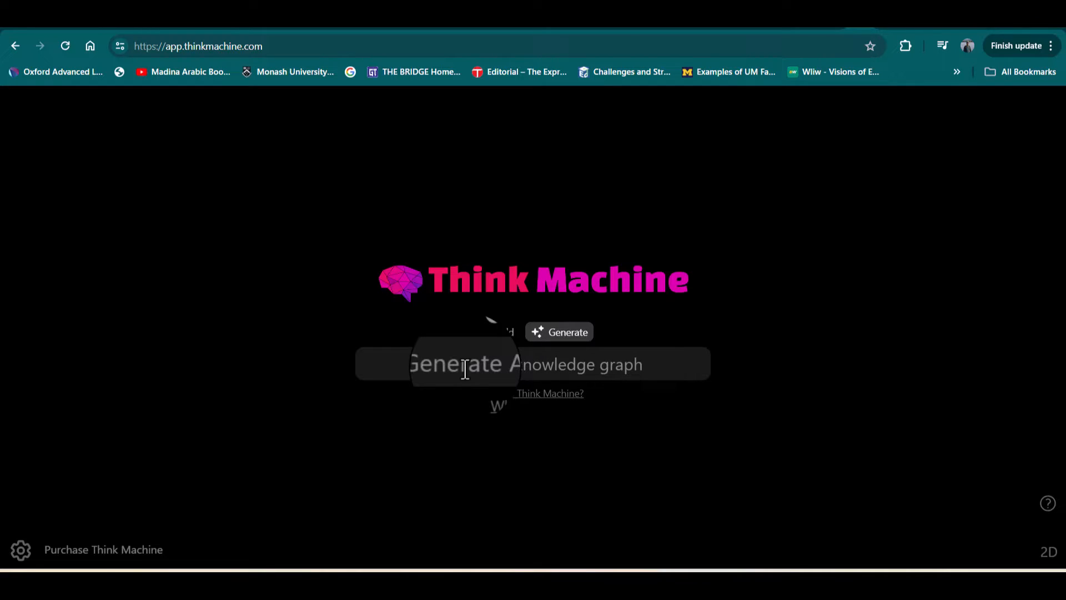
text(gr)
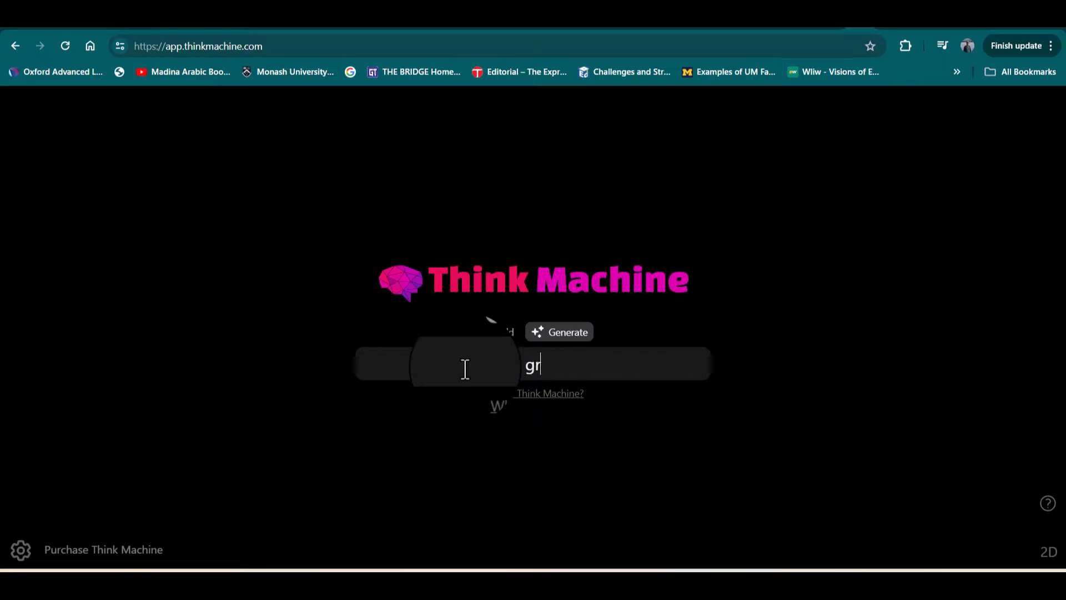
text(en HRM)
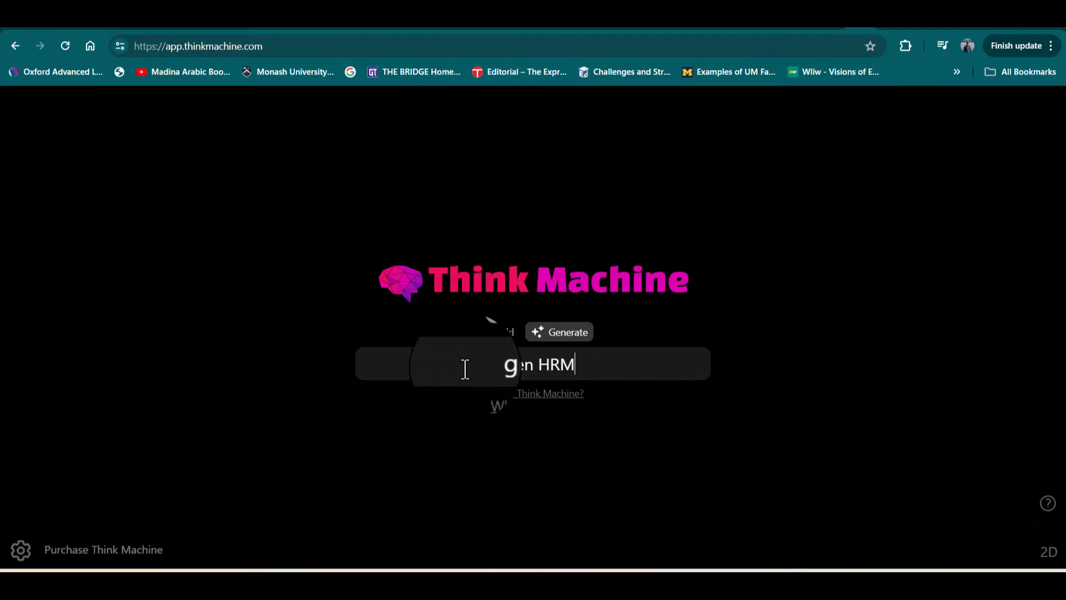
click(559, 332)
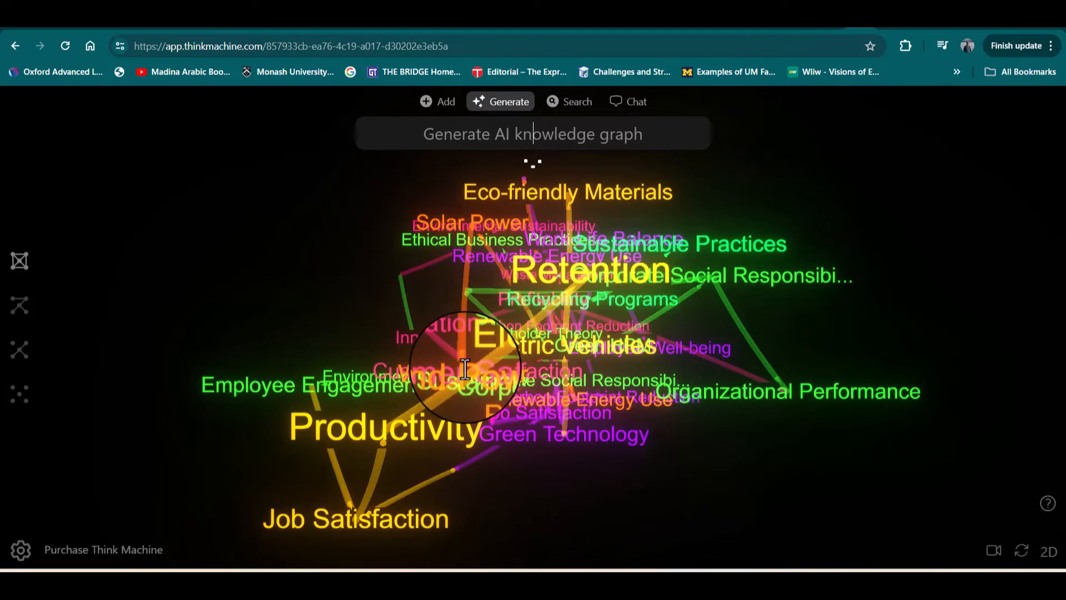
Let the Green HRM graph finish building, revealing Philanthropy, Job Satisfaction and Organizational Performance
click(500, 101)
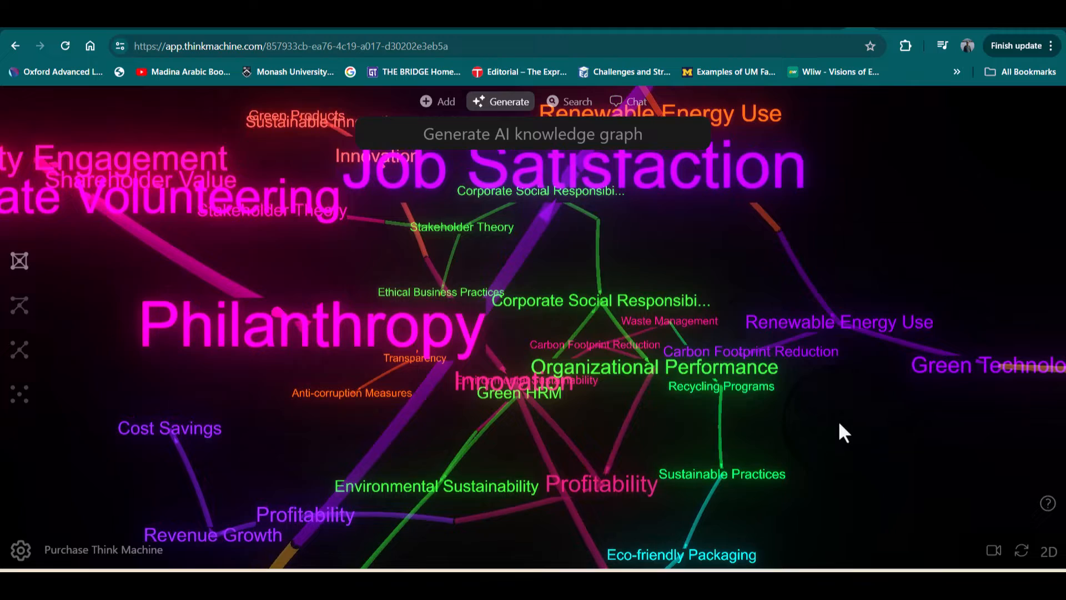
mouse_move(883, 410)
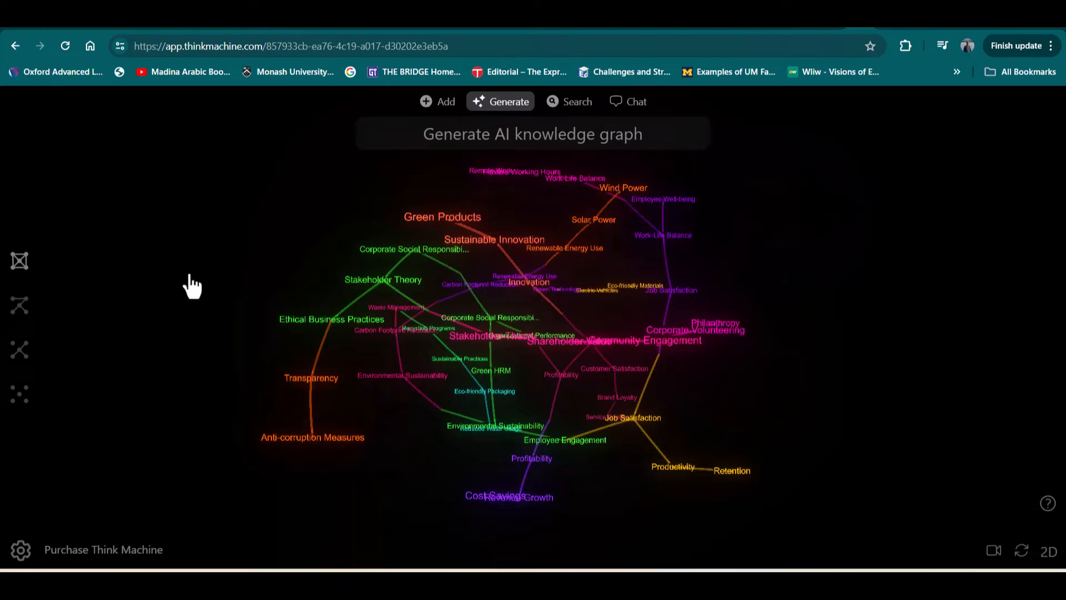
mouse_move(19, 260)
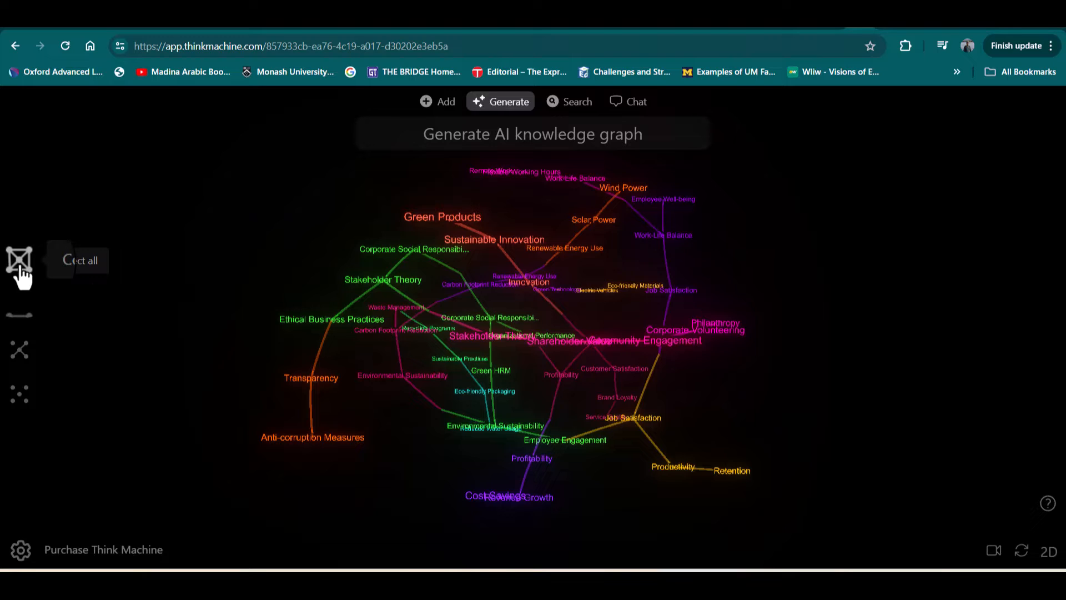
mouse_move(19, 304)
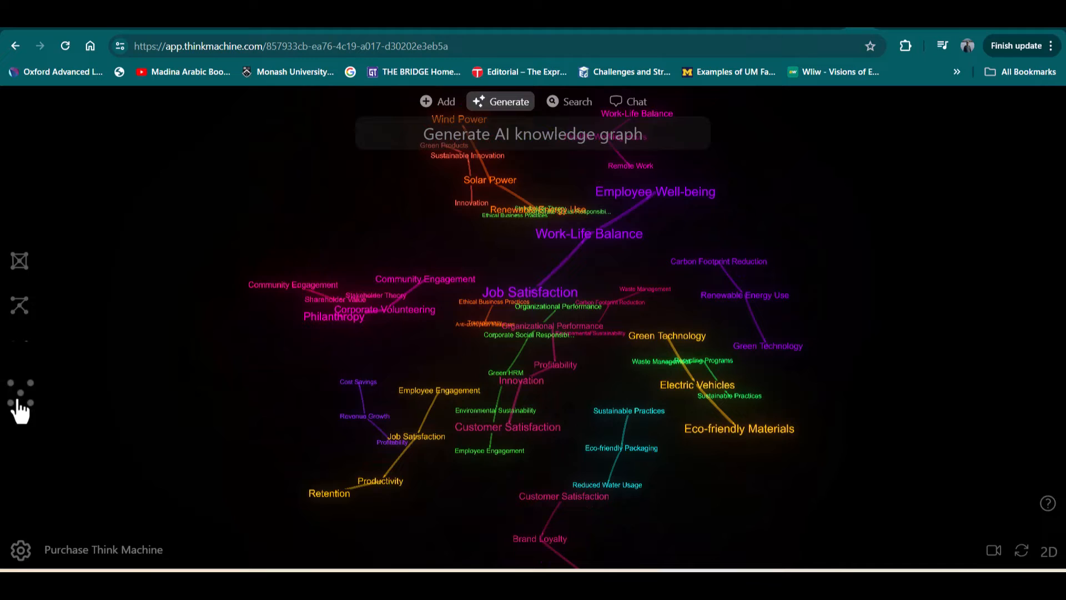
mouse_move(19, 404)
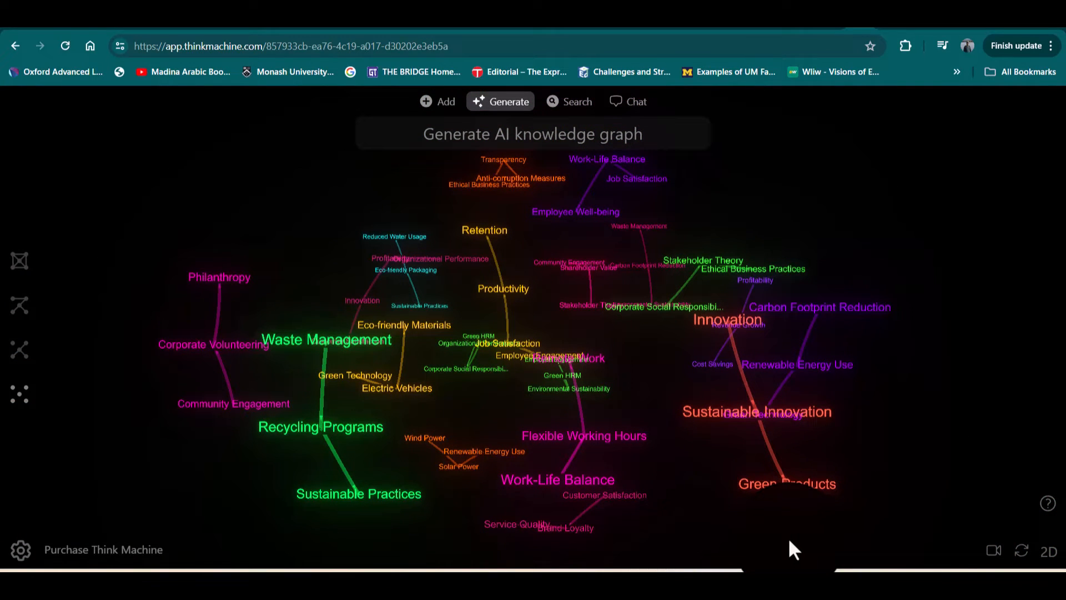
mouse_move(746, 282)
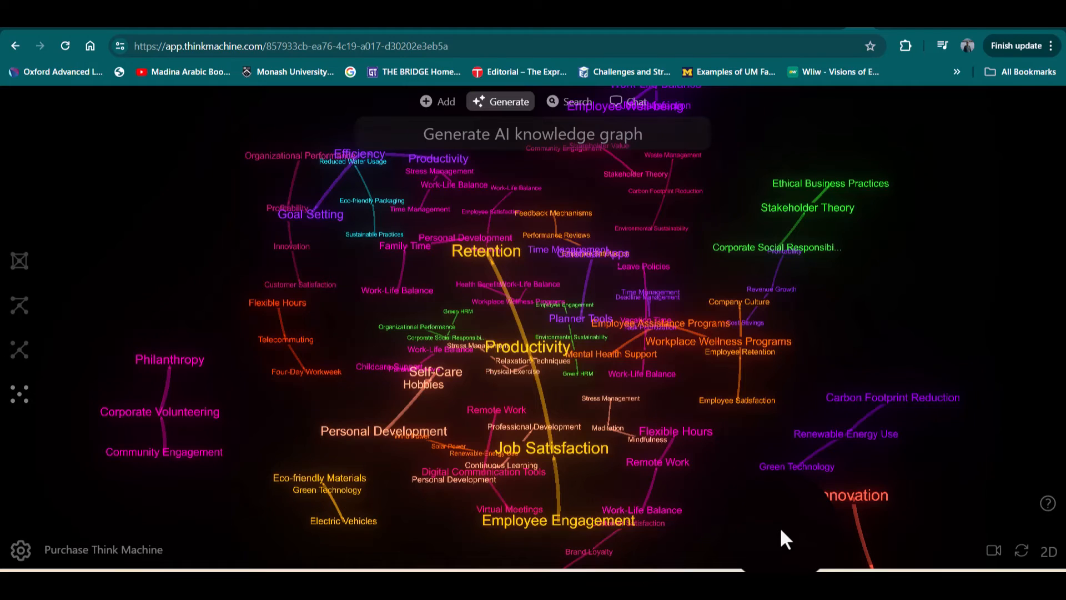
Run Generate again to add well-being nodes like Stress Management, Meditation and Self-Care
click(626, 101)
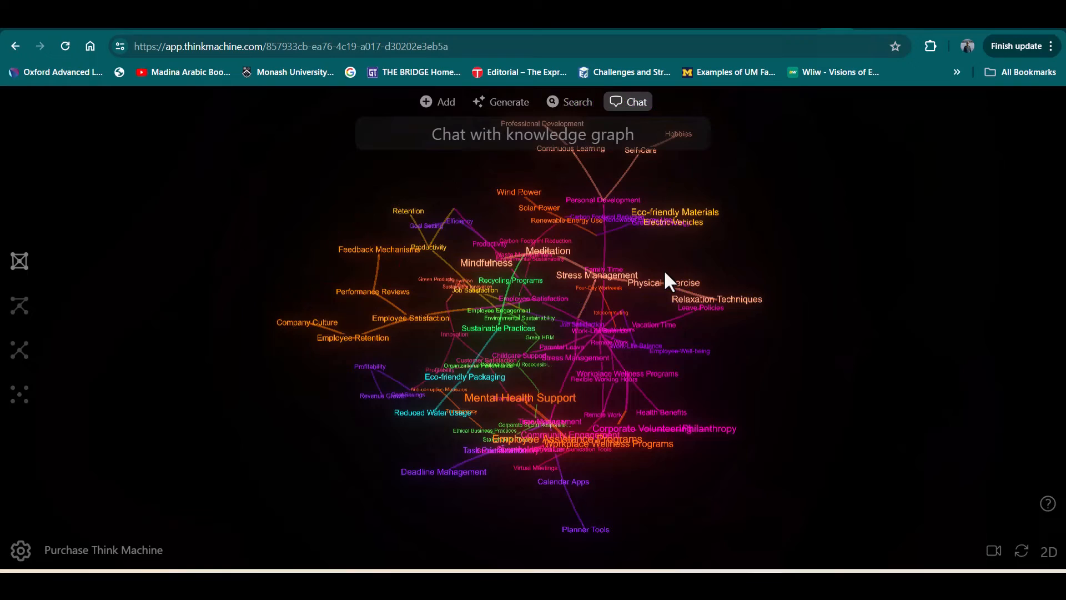
mouse_move(632, 109)
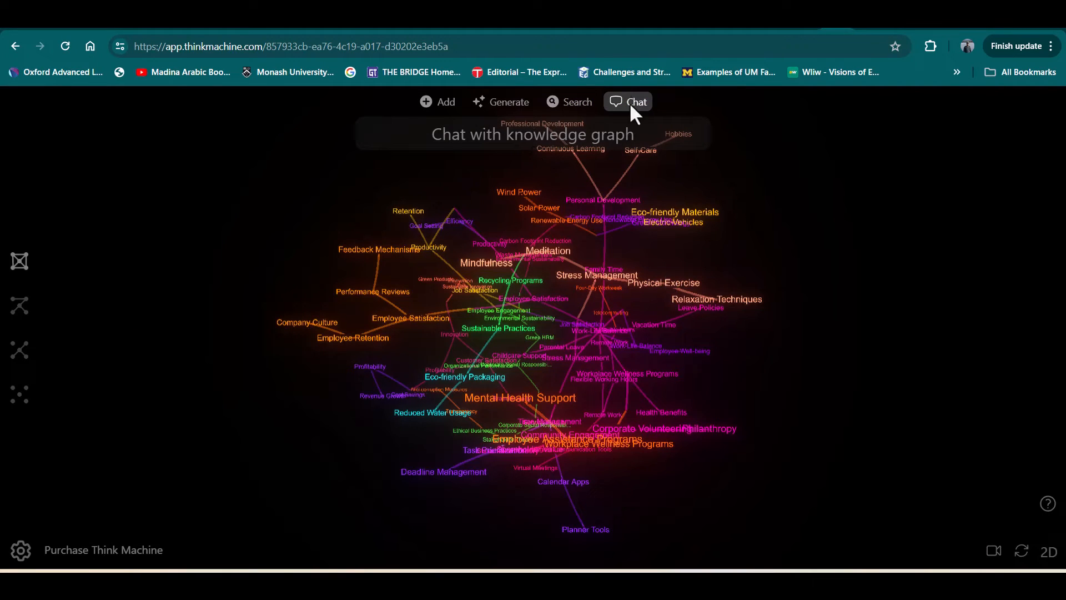
In Chat mode, pick Stakeholder Theory from the 'sta' suggestions as the question topic
click(532, 134)
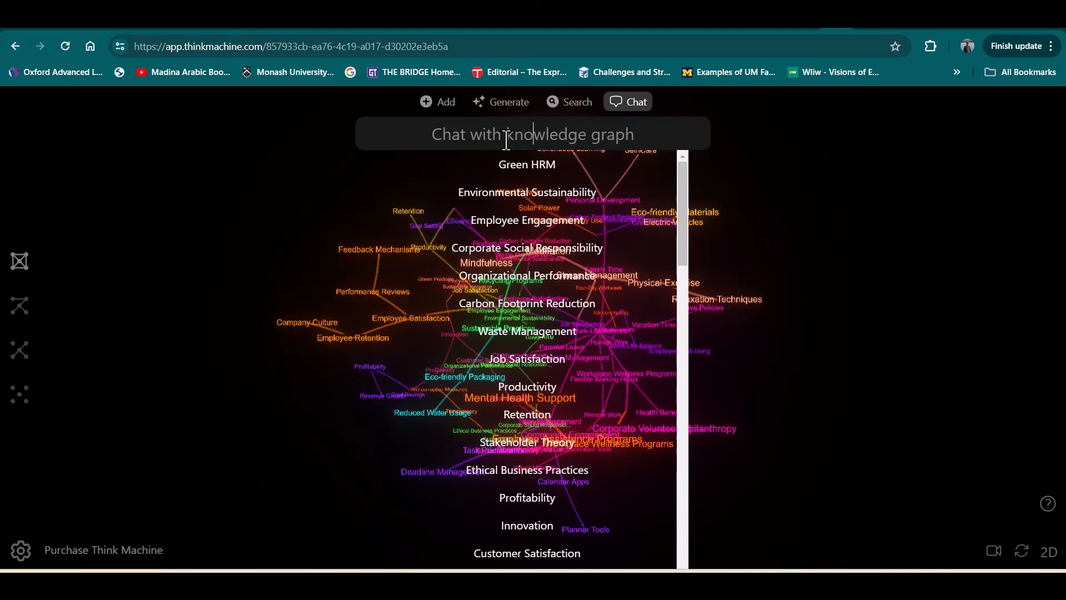
text(sta)
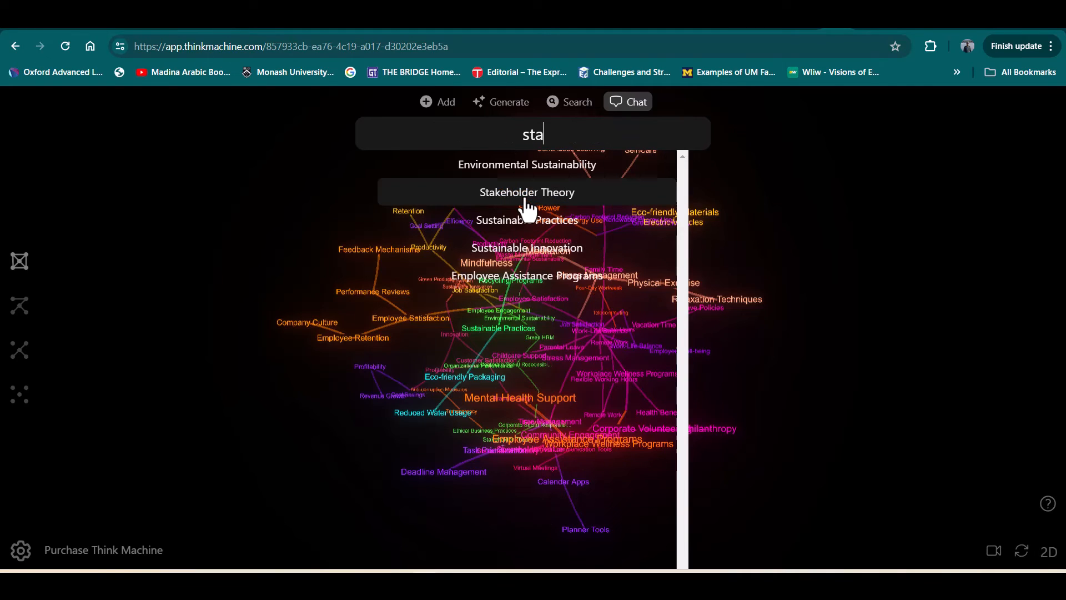
click(526, 192)
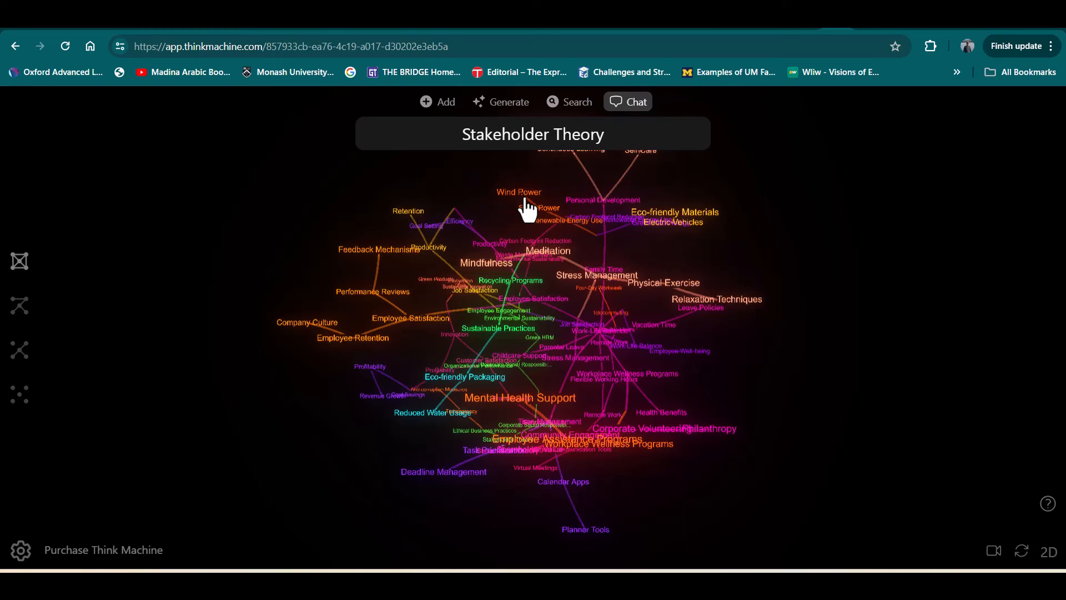
Send the Stakeholder Theory query and receive a reply linking it to Ethical Business Practices
click(626, 101)
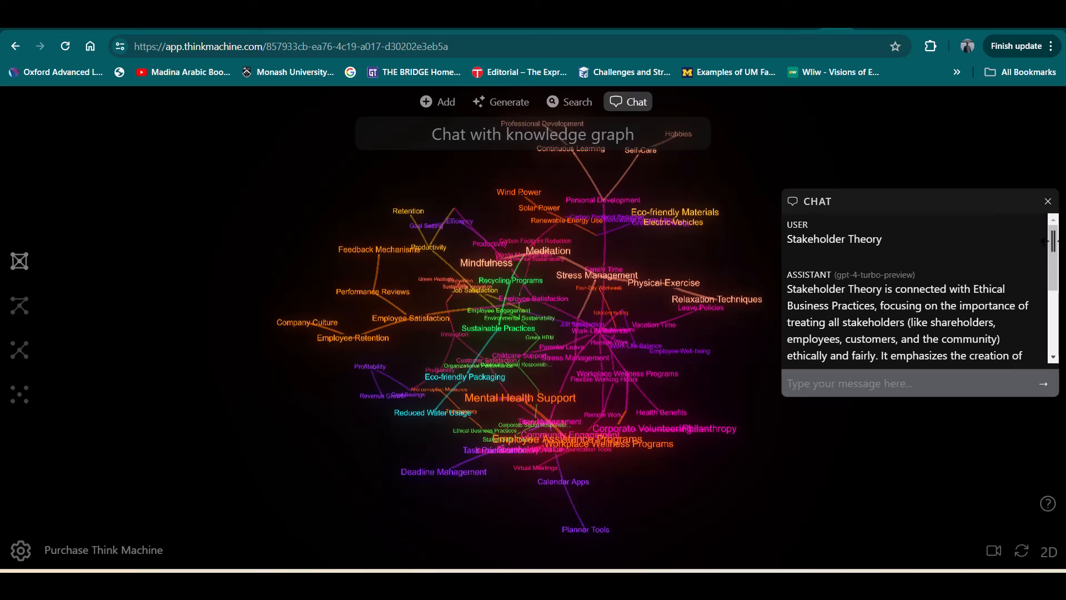
mouse_move(1053, 262)
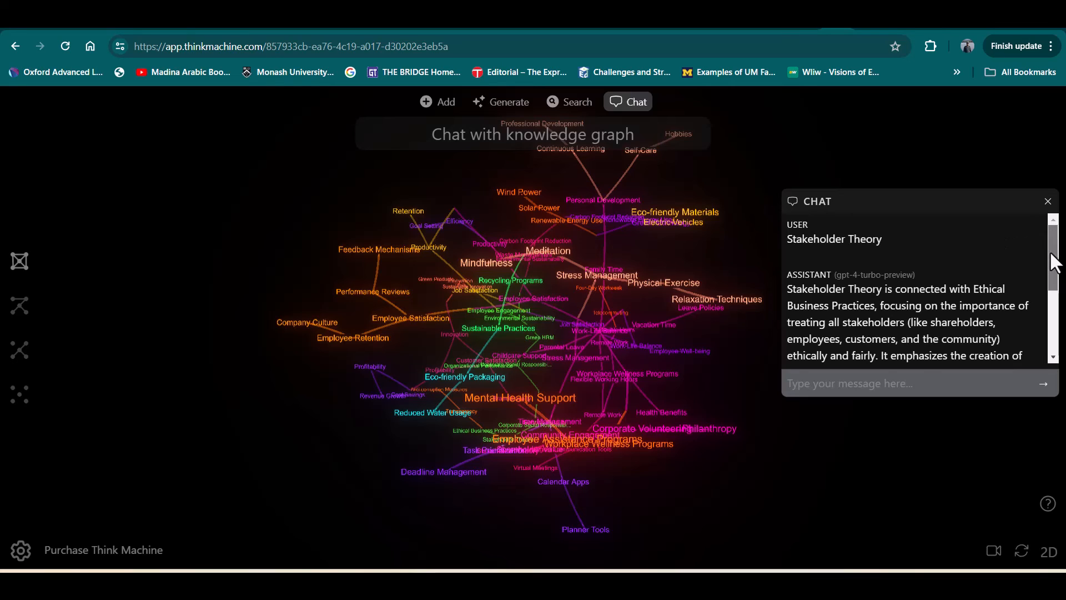